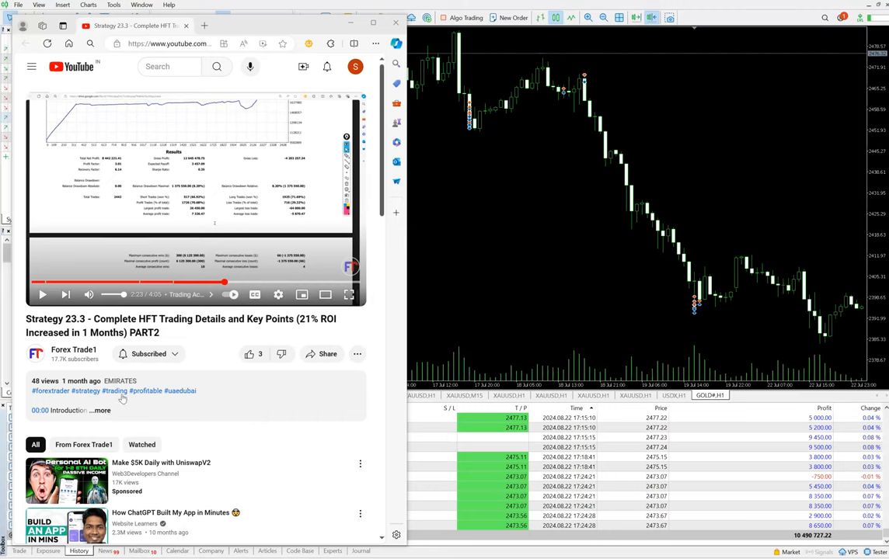
# Expand the video description to show its chapters, account figures and verification links.
pyautogui.click(100, 410)
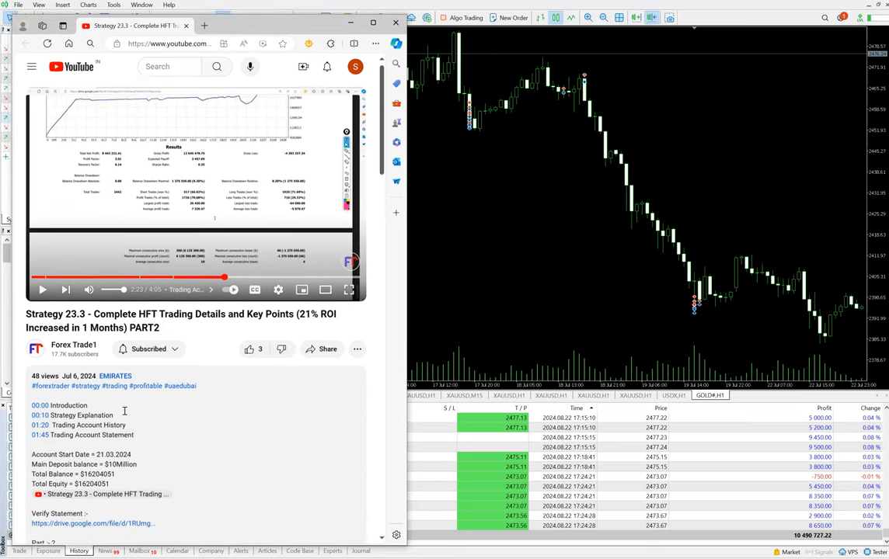
pyautogui.scroll(-3)
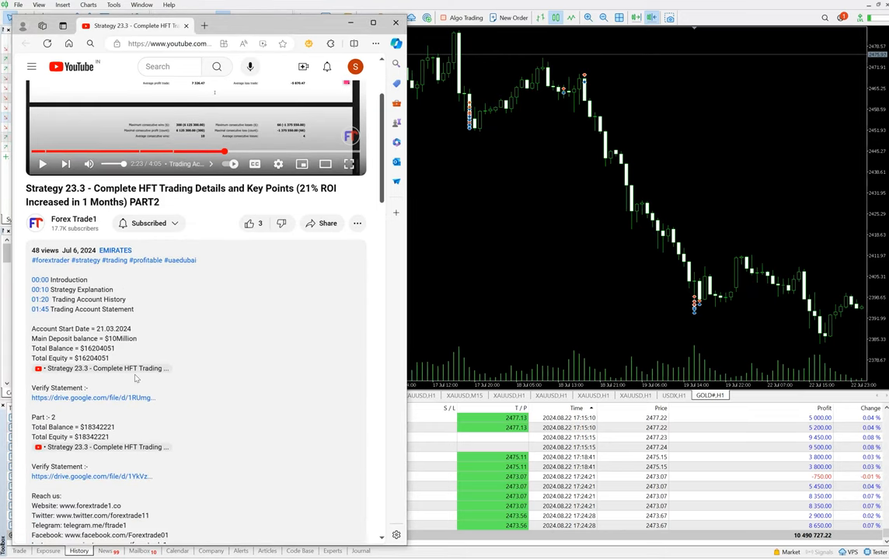
pyautogui.moveTo(142, 379)
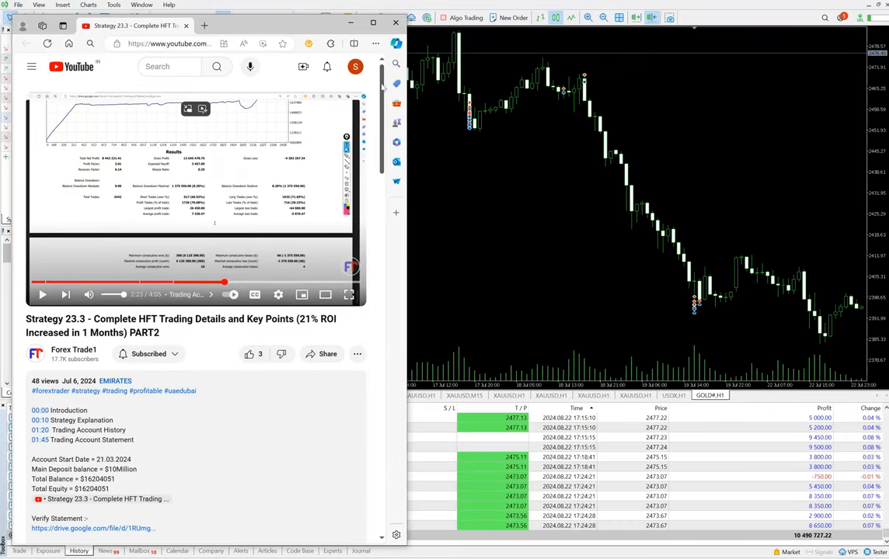
# Minimize the browser so MetaTrader 5's gold hourly chart and History tab fill the screen.
pyautogui.click(393, 25)
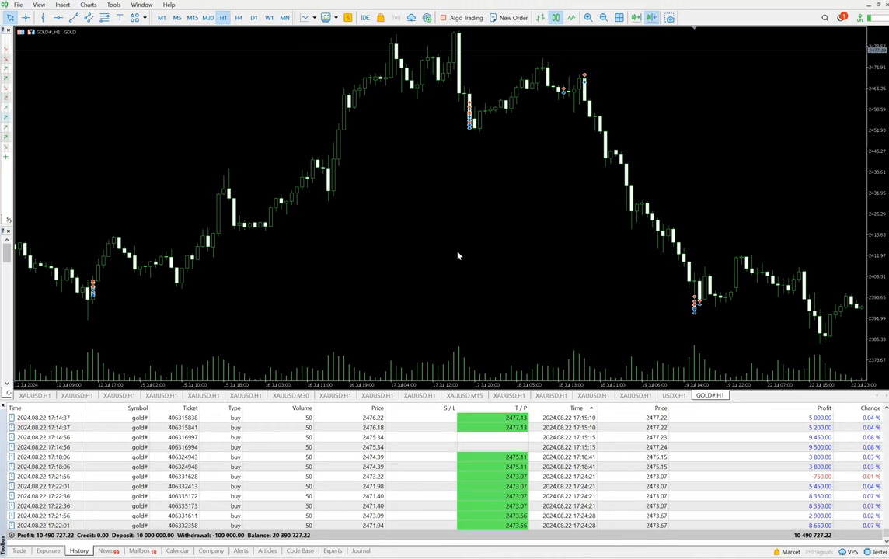
pyautogui.moveTo(426, 270)
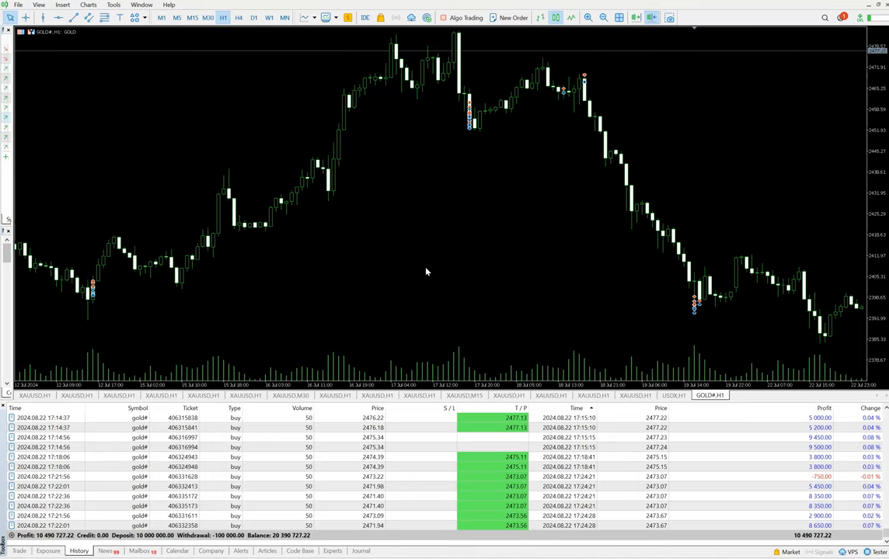
pyautogui.moveTo(273, 270)
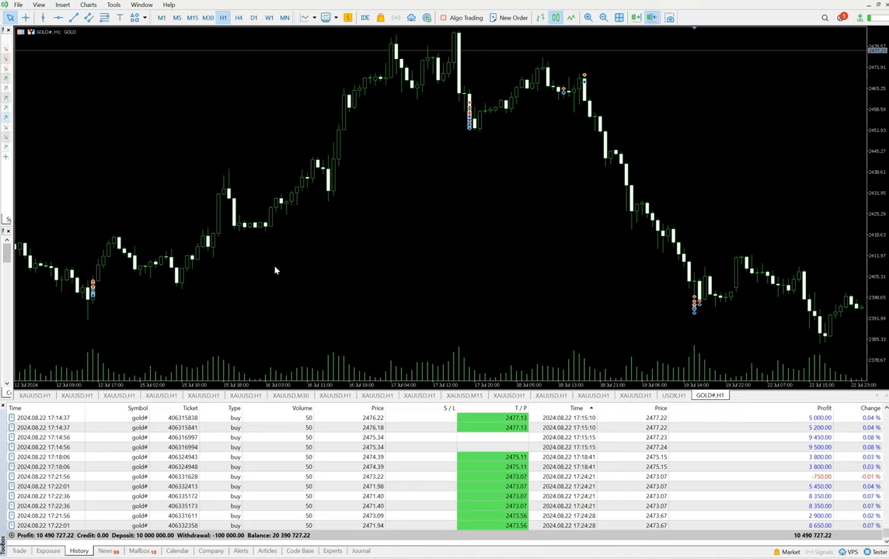
pyautogui.moveTo(256, 345)
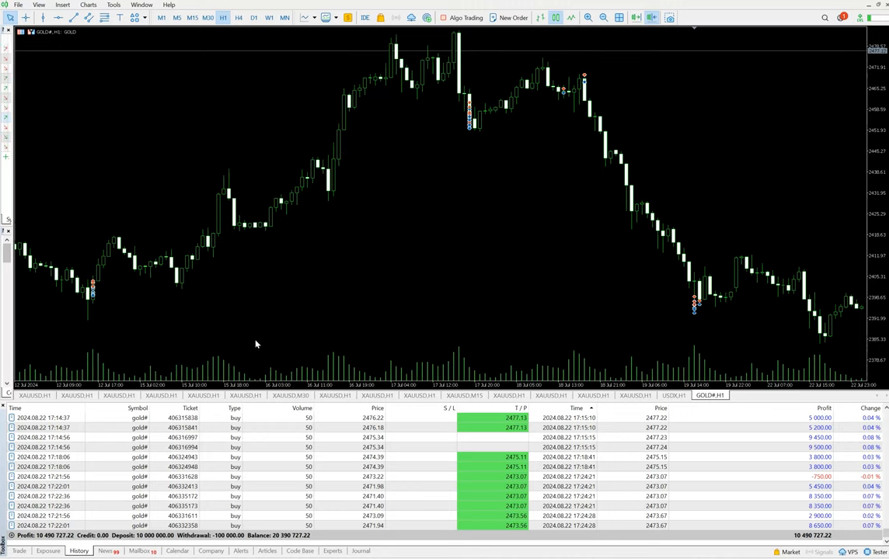
pyautogui.moveTo(267, 348)
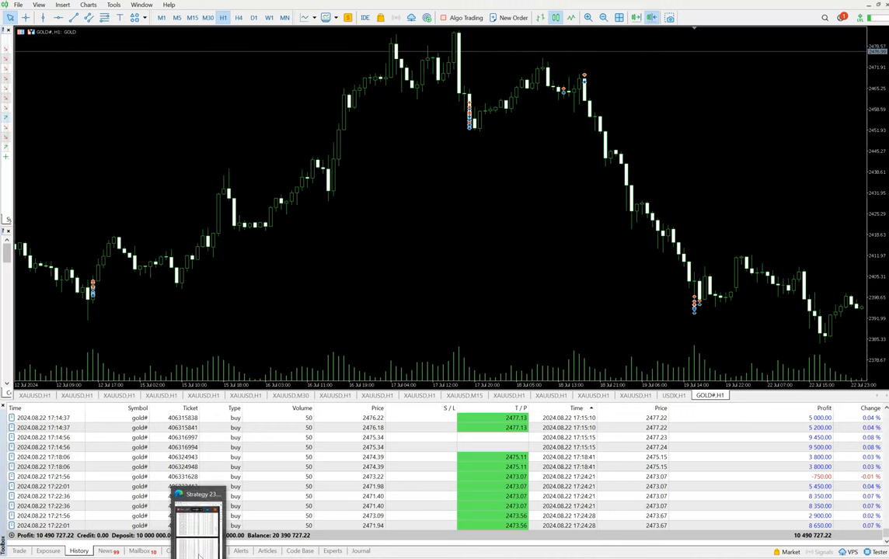
# Restore the Strategy 23.3 Part3.pdf and move down to its Results page with balance graph and net profit.
pyautogui.click(199, 510)
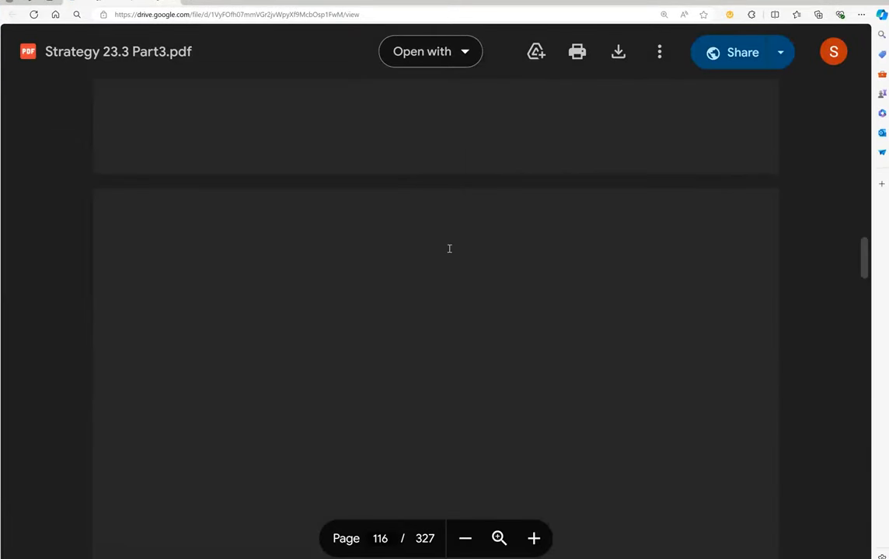
pyautogui.scroll(-3)
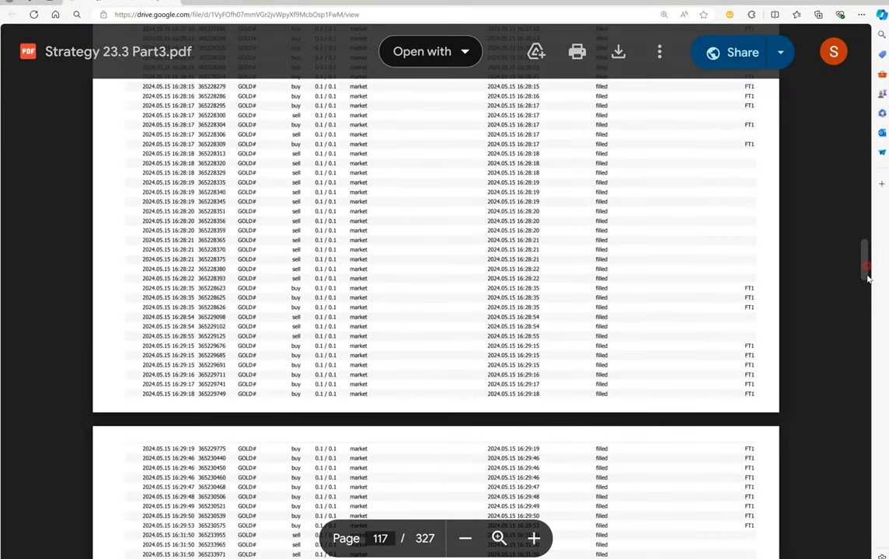
pyautogui.moveTo(867, 271); pyautogui.dragTo(867, 544)
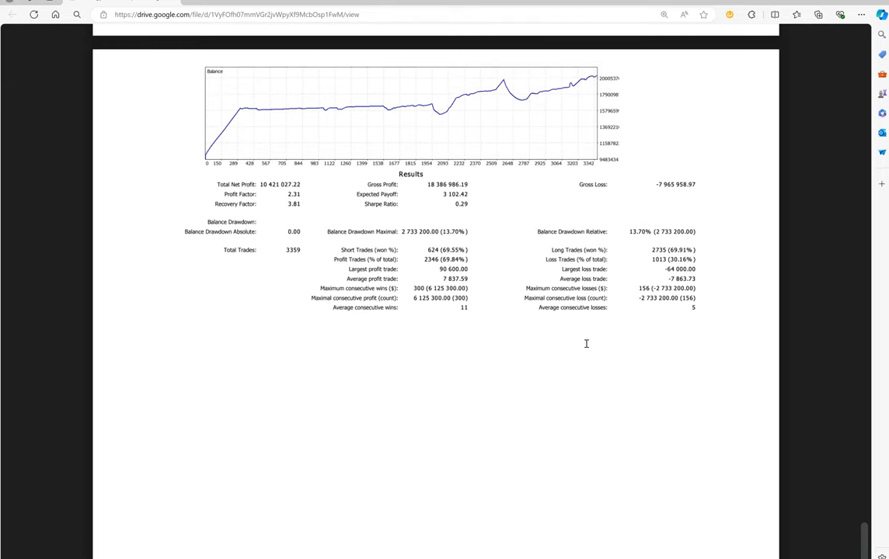
pyautogui.moveTo(434, 170)
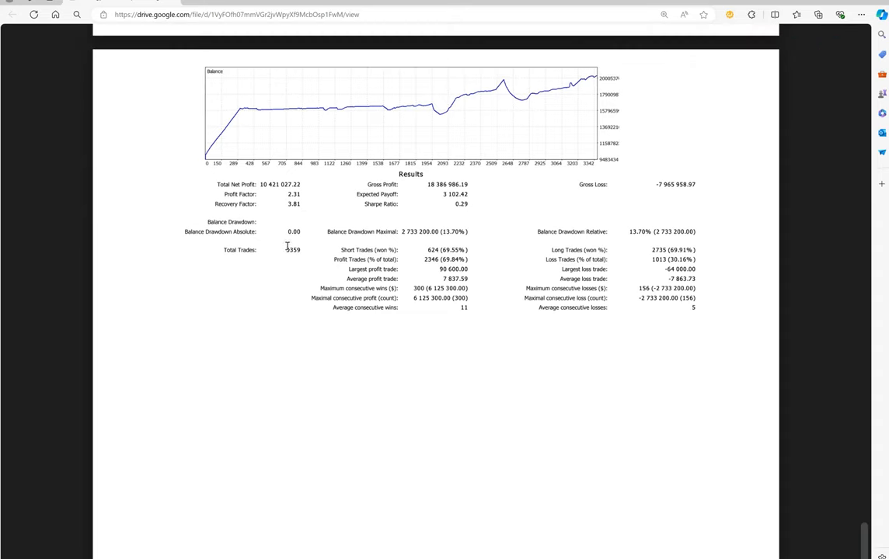
pyautogui.moveTo(313, 258)
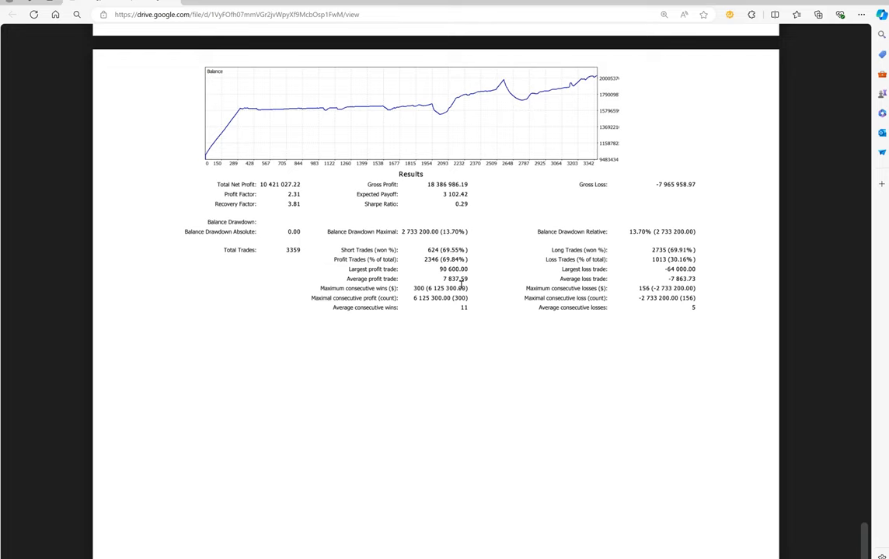
pyautogui.moveTo(579, 280)
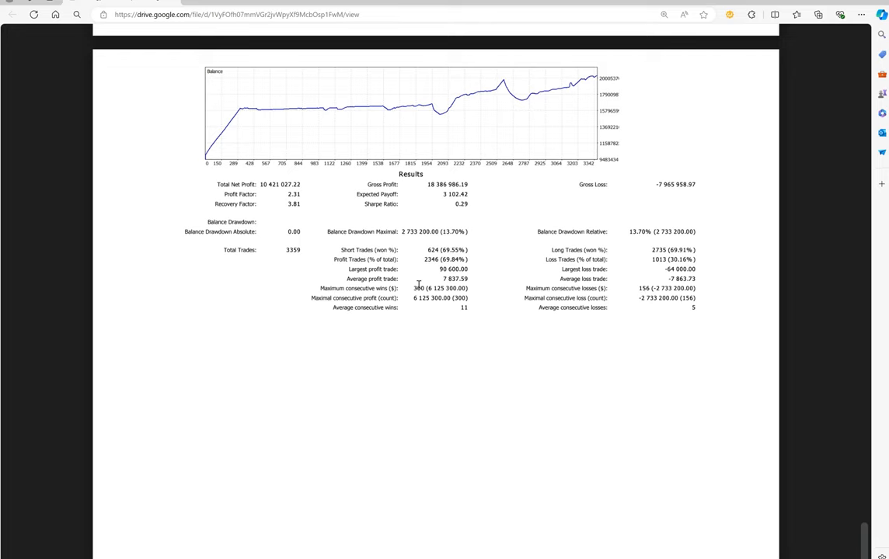
pyautogui.moveTo(293, 254)
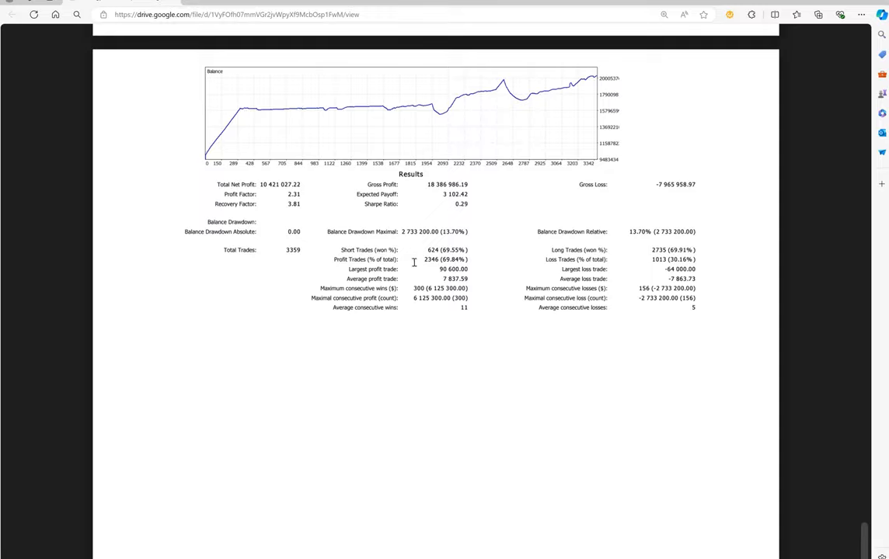
pyautogui.moveTo(453, 268)
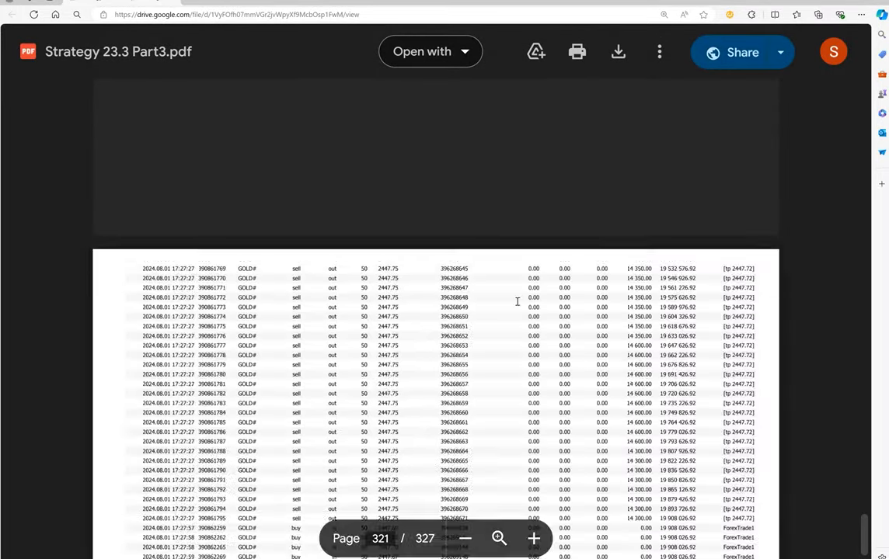
# Scroll to page 326 showing the final trades and ending balance of 20 321 027.22.
pyautogui.scroll(-3)
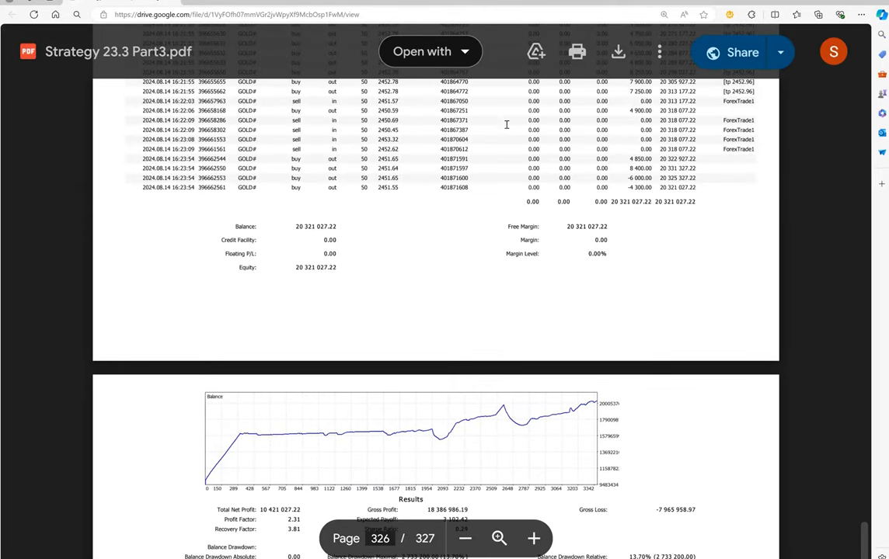
pyautogui.moveTo(500, 137)
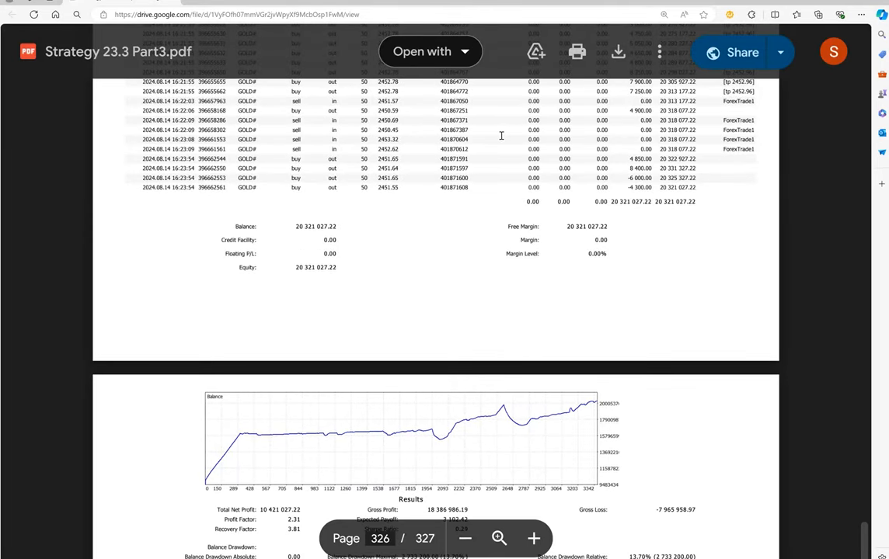